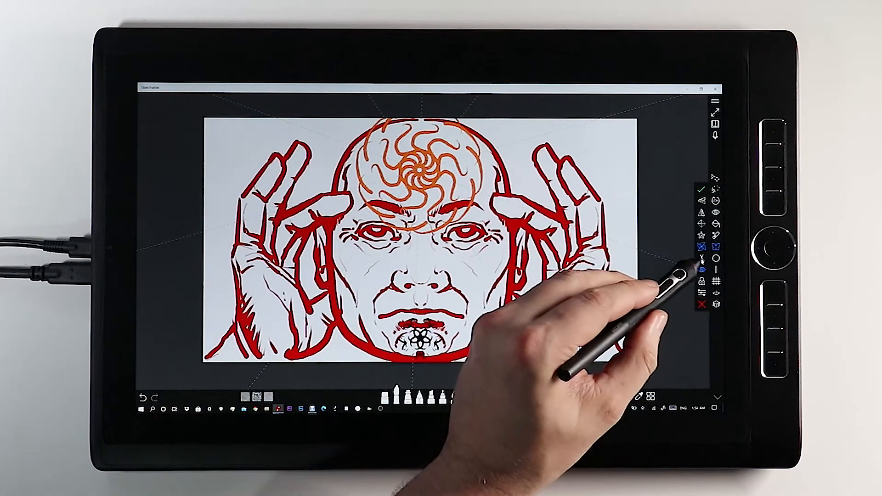
mouse_move(700, 257)
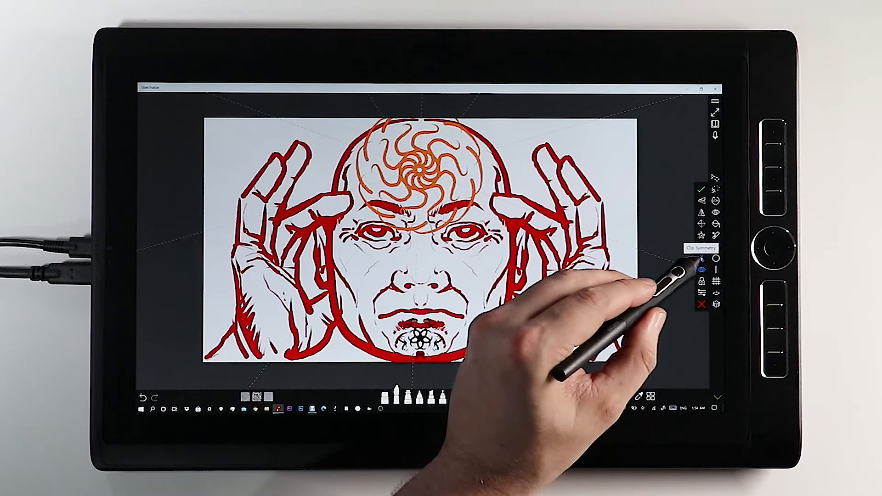